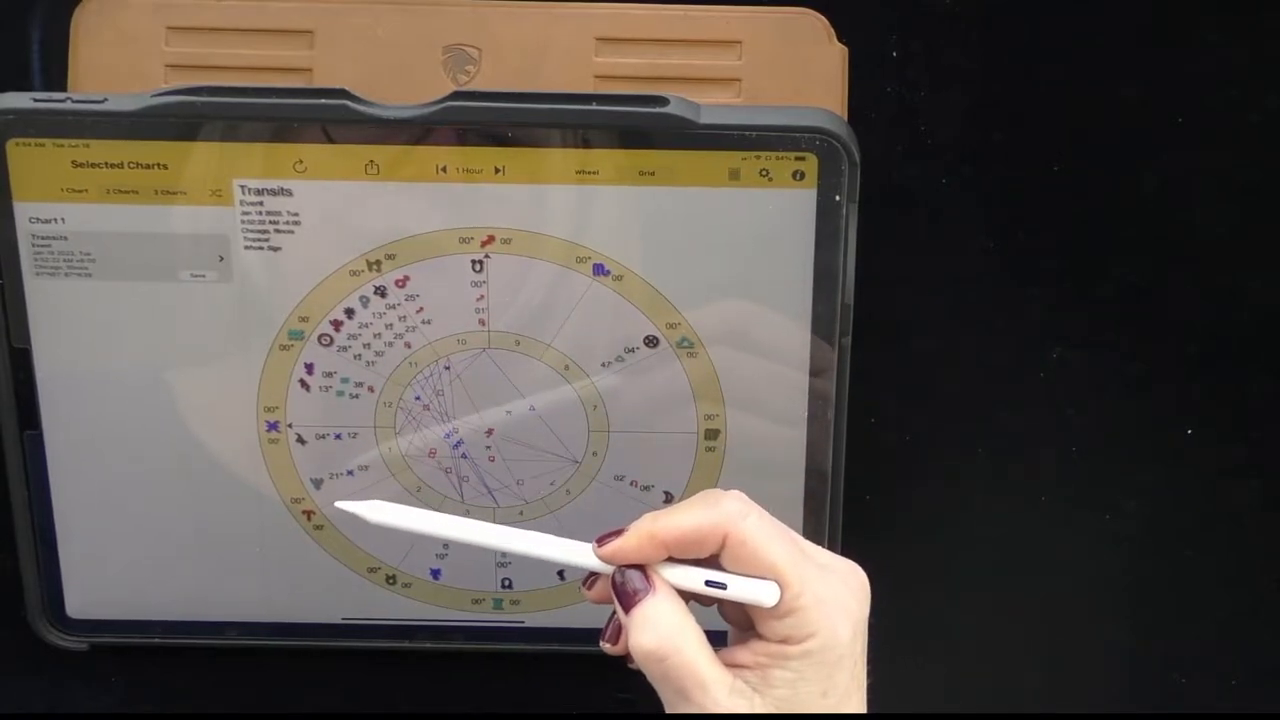
mouse_move(420, 340)
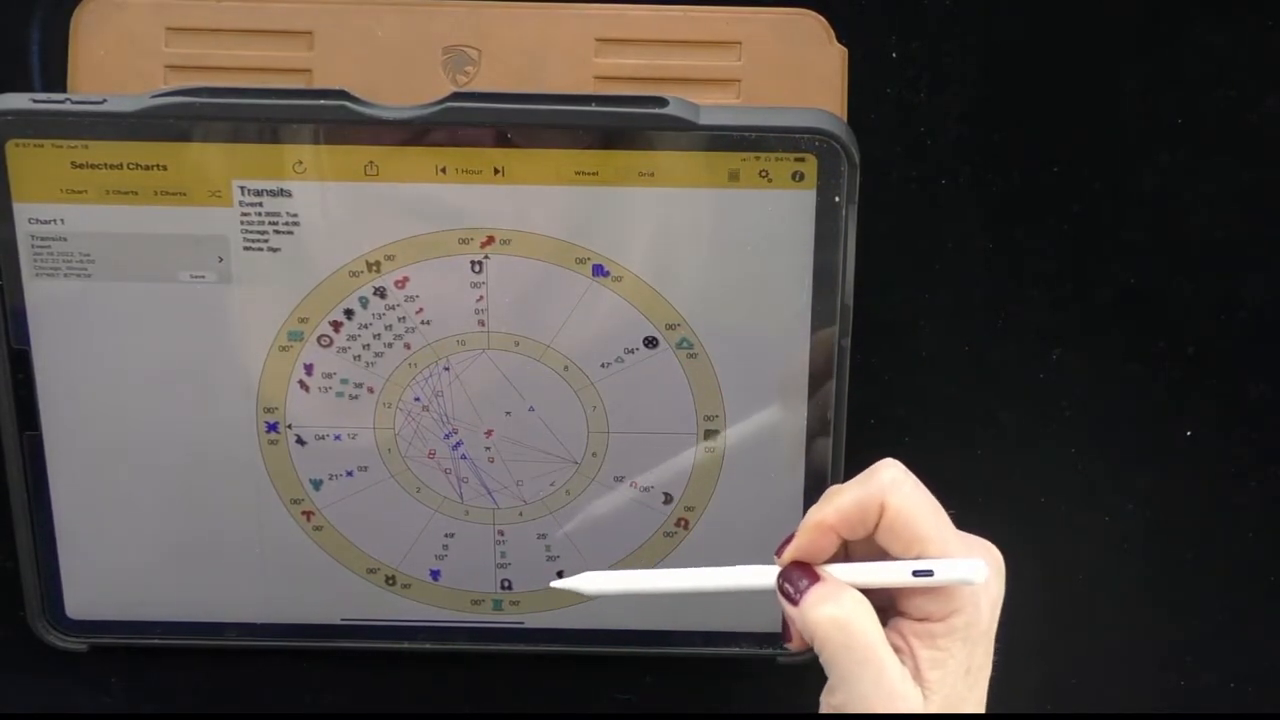
mouse_move(450, 440)
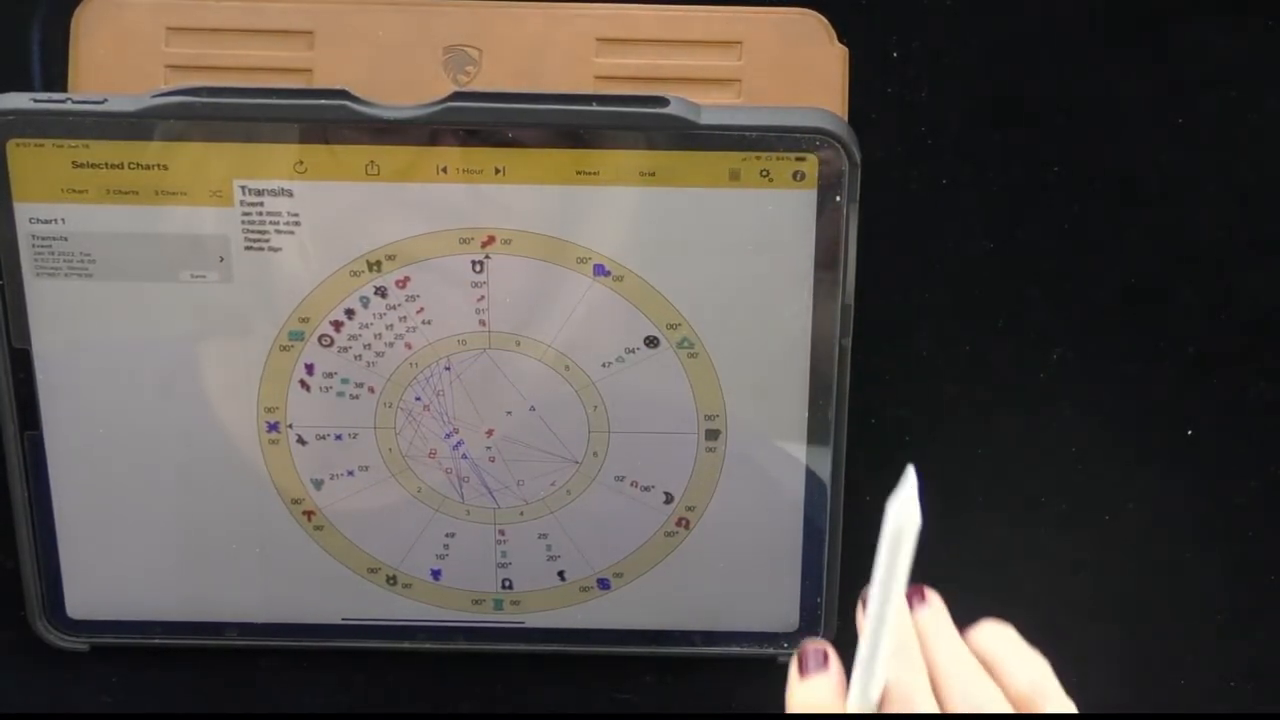
mouse_move(660, 470)
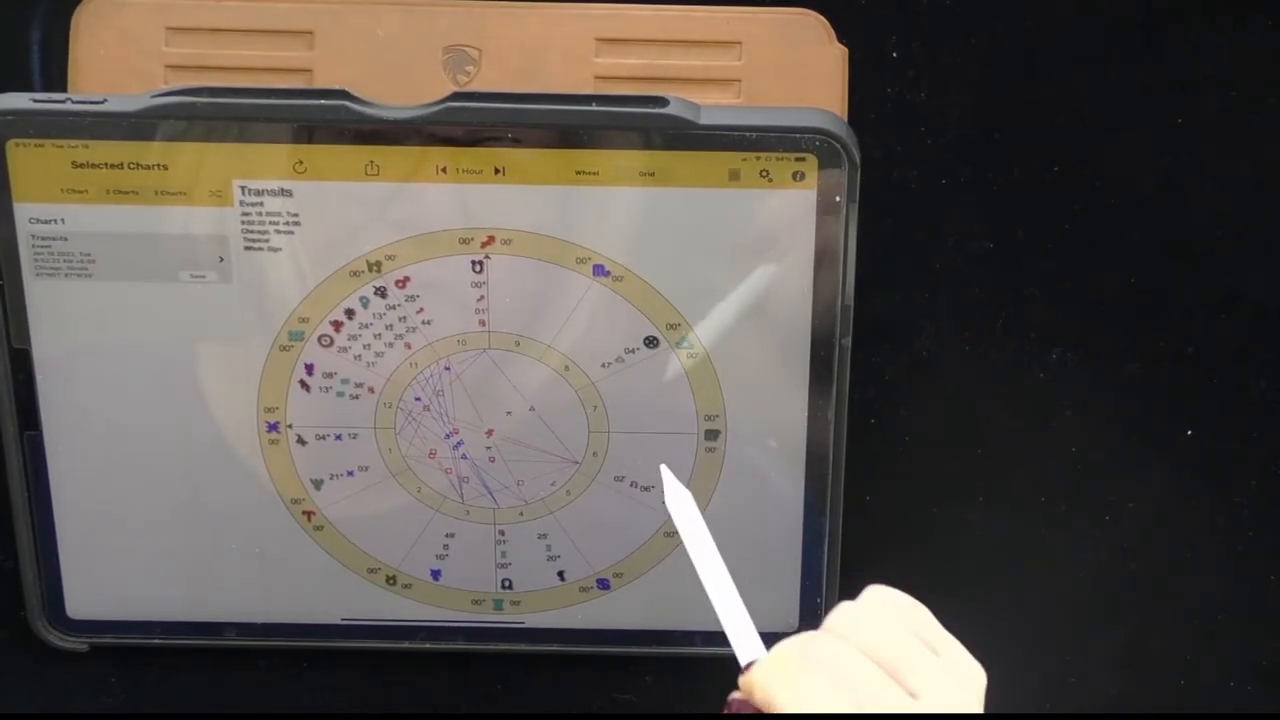
mouse_move(660, 490)
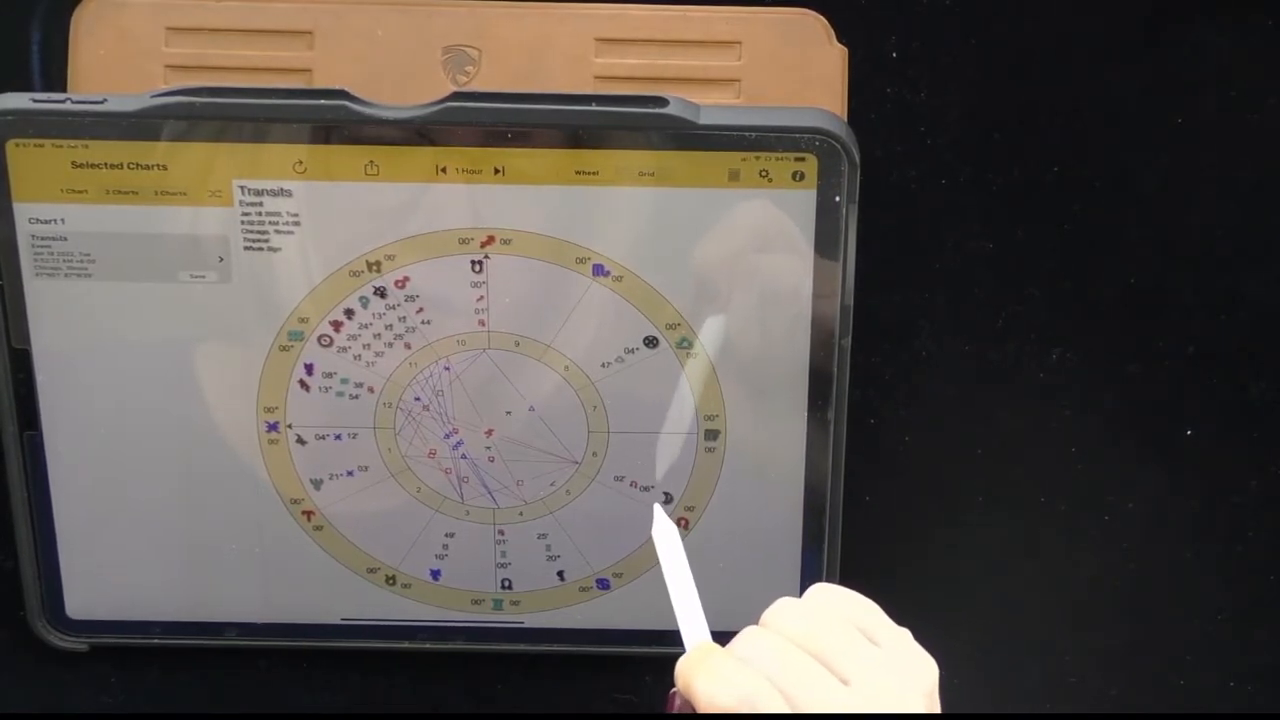